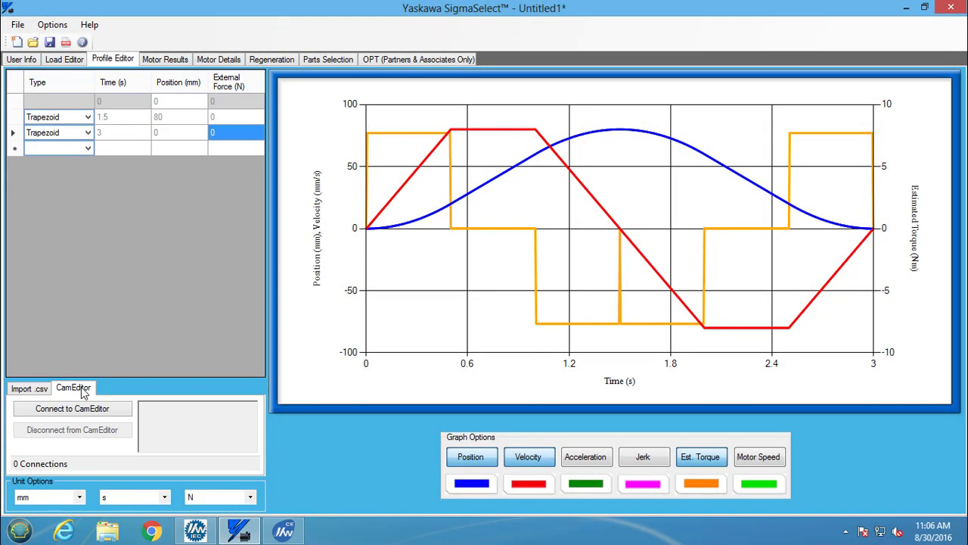
Step: Connect the Profile Editor to the CamEditor and bring the MotionWorks IEC Cam Editor forward
click(73, 409)
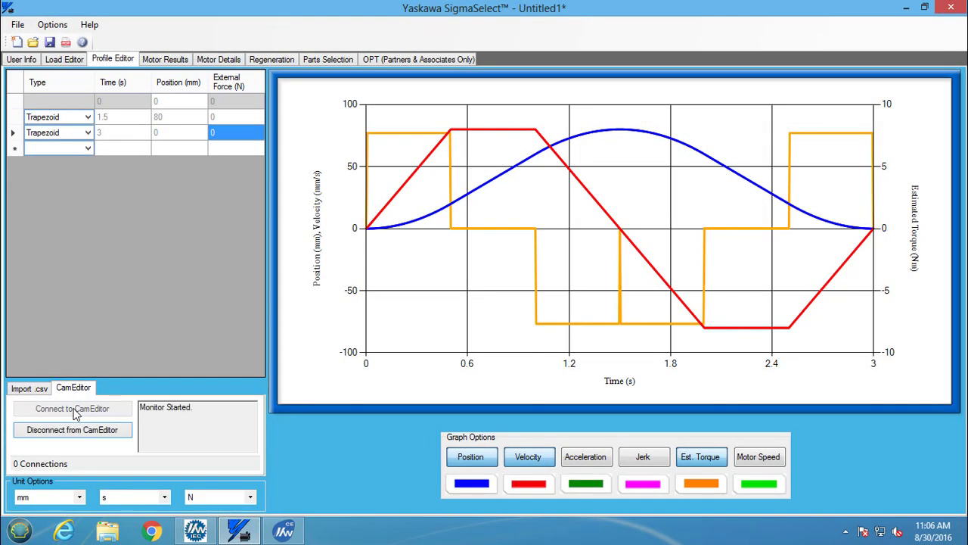
click(285, 530)
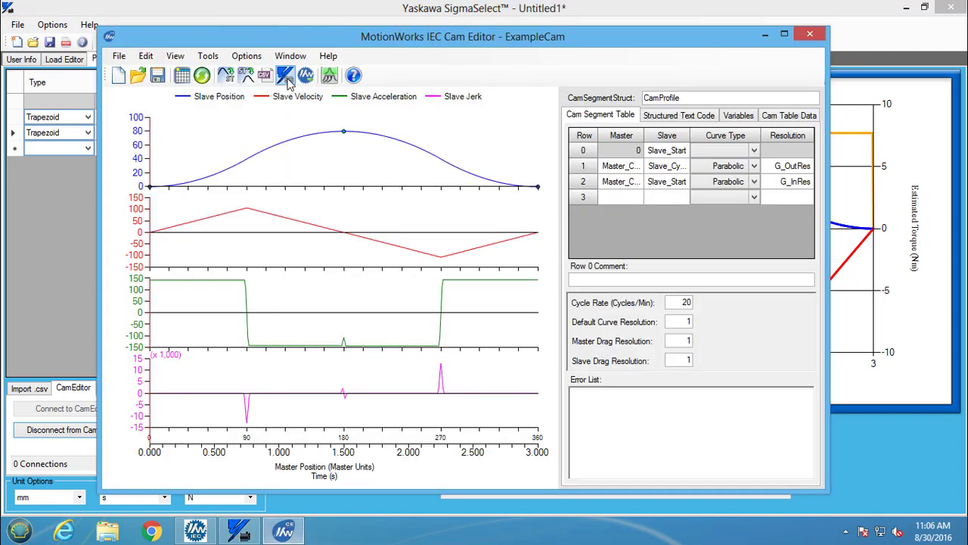
click(286, 75)
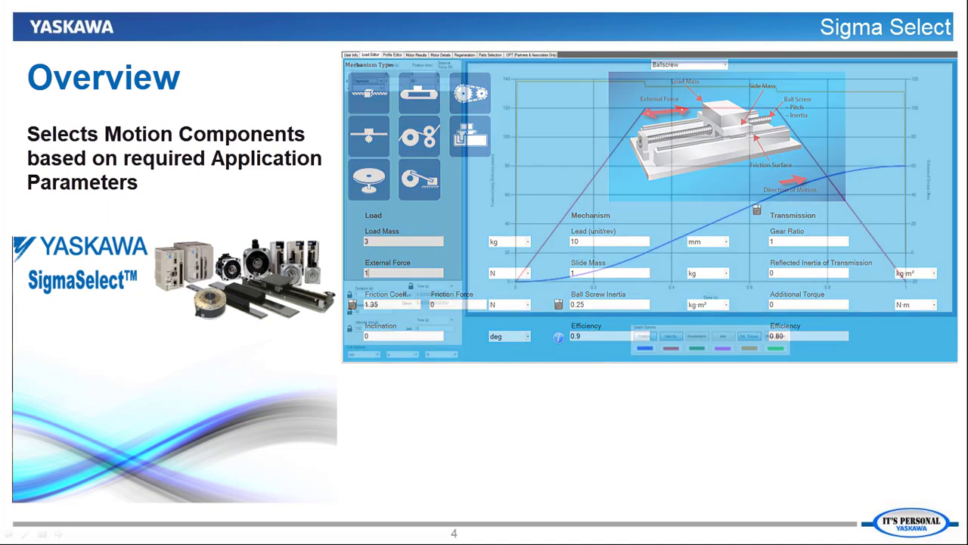
Step: Advance the slideshow to the Overview slide on selecting motion components
click(372, 55)
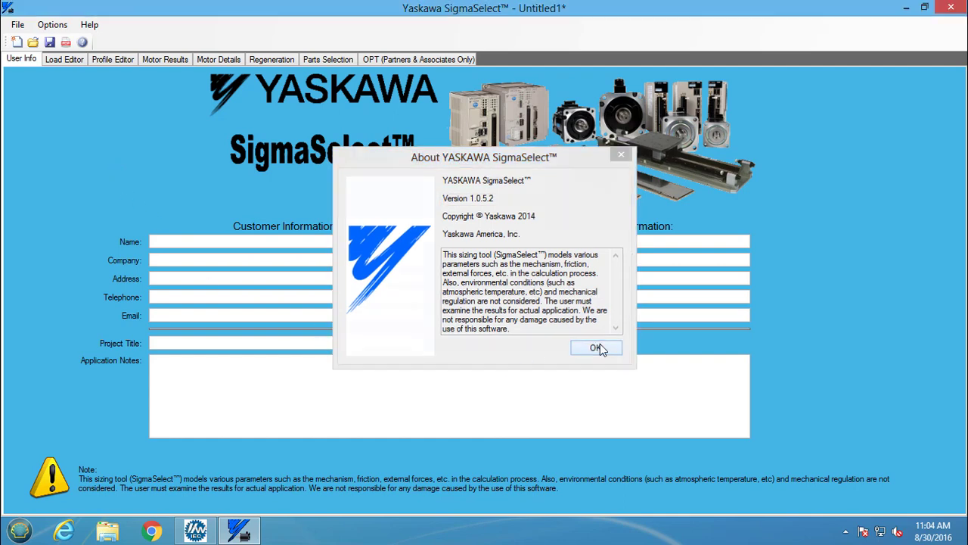
Step: Dismiss the About YASKAWA SigmaSelect 1.0.5.2 box with OK
click(596, 347)
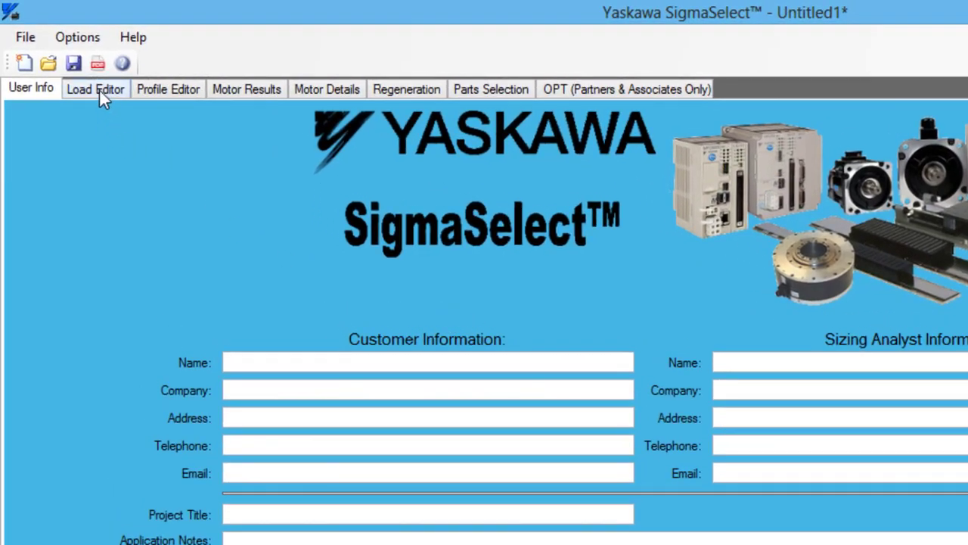
Step: Review the Ballscrew settings in Load Editor, then move to the Profile Editor graph
click(96, 89)
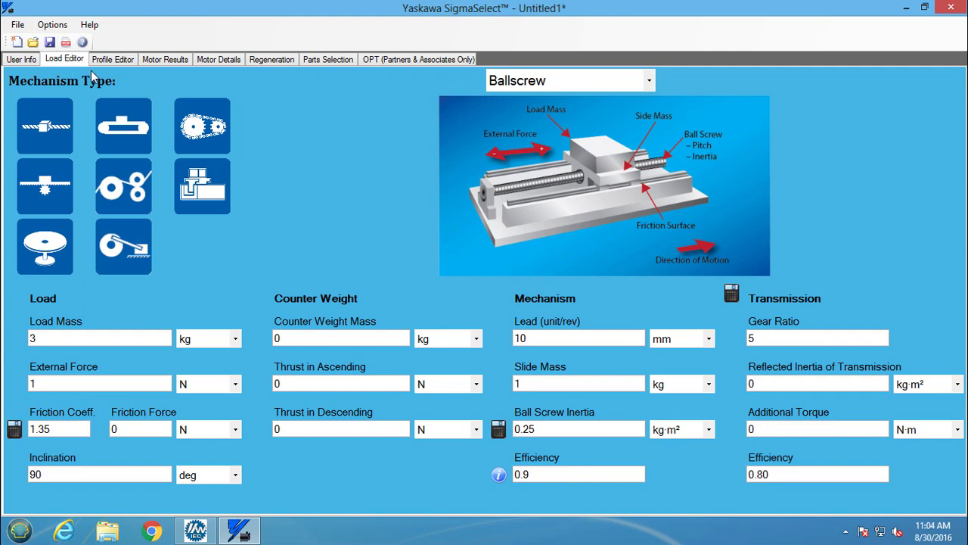
click(112, 59)
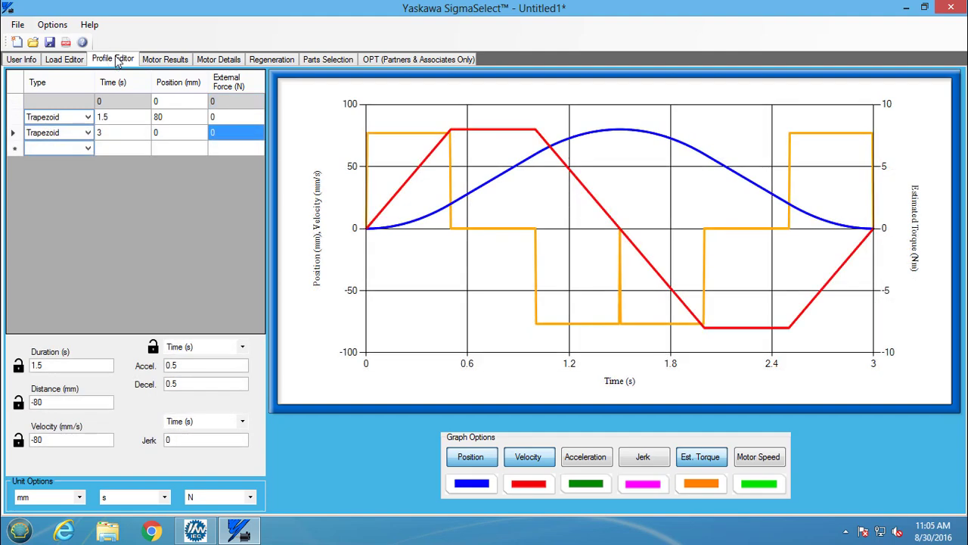
mouse_move(118, 124)
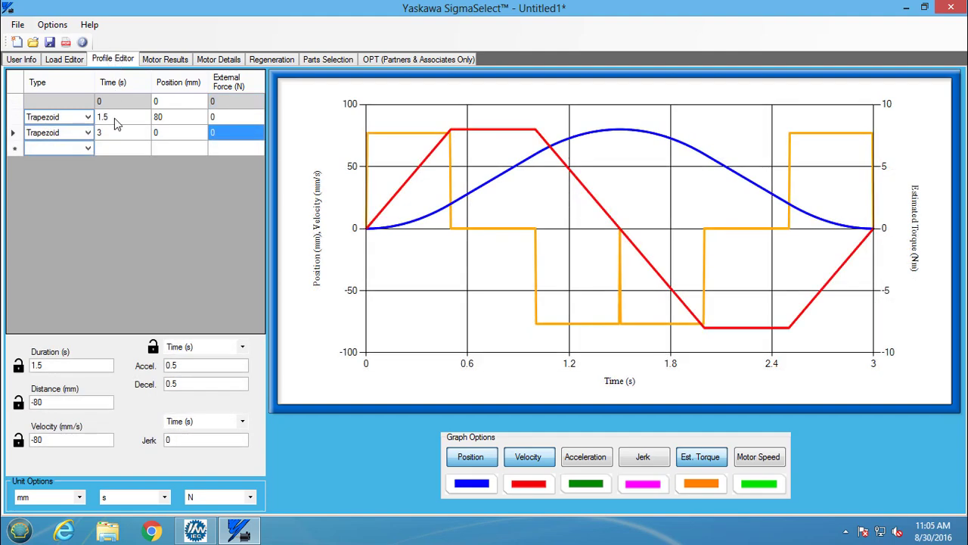
Step: Check the first trapezoid segment, then select SGMSV-25A*A in Motor Results and view its details
click(164, 59)
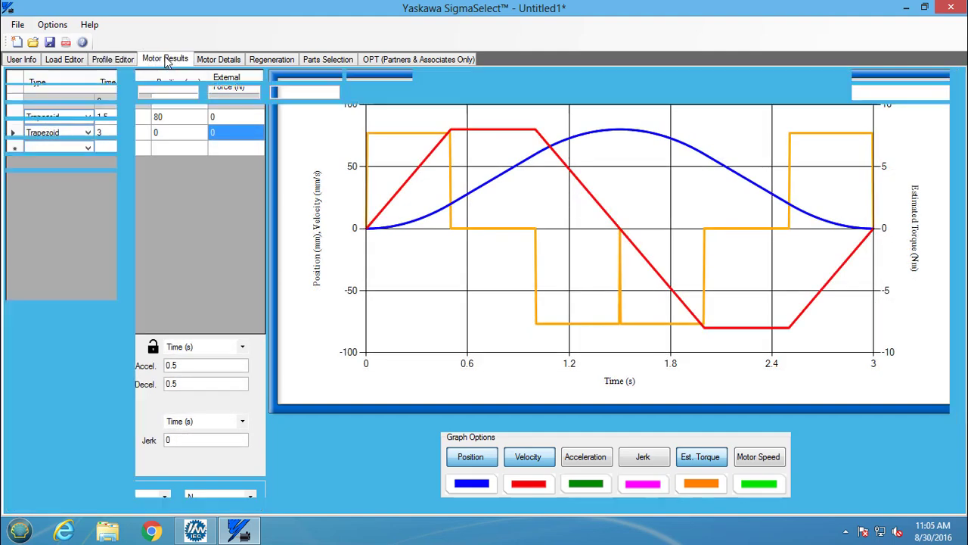
click(165, 59)
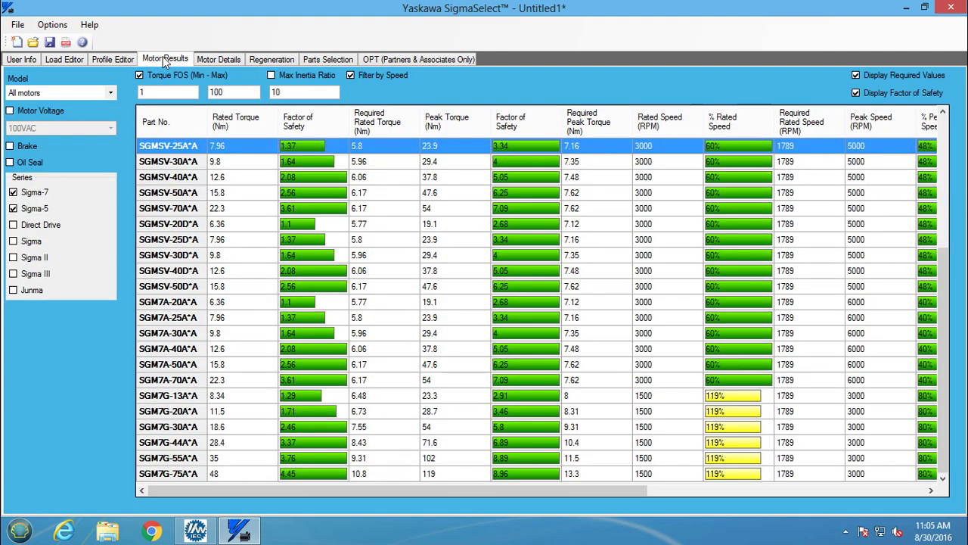
click(169, 145)
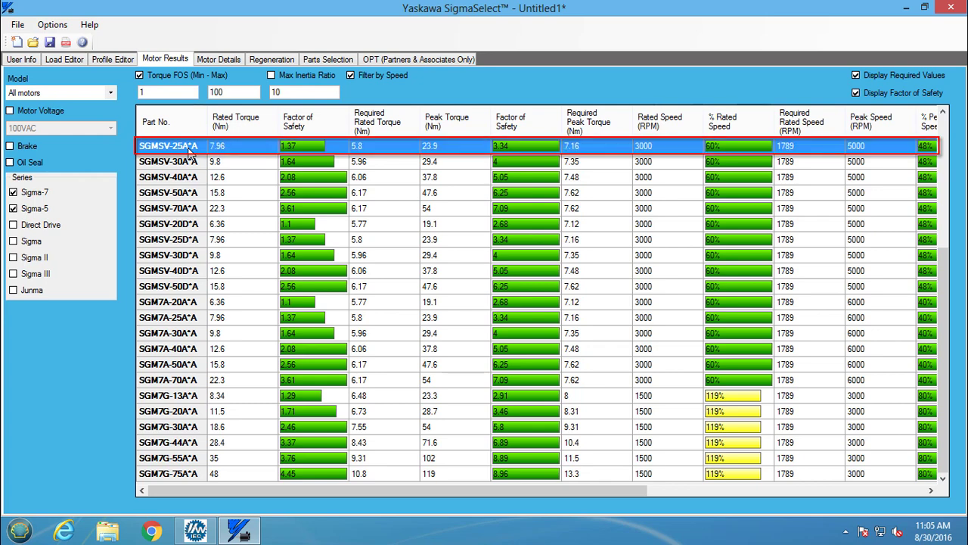
click(218, 59)
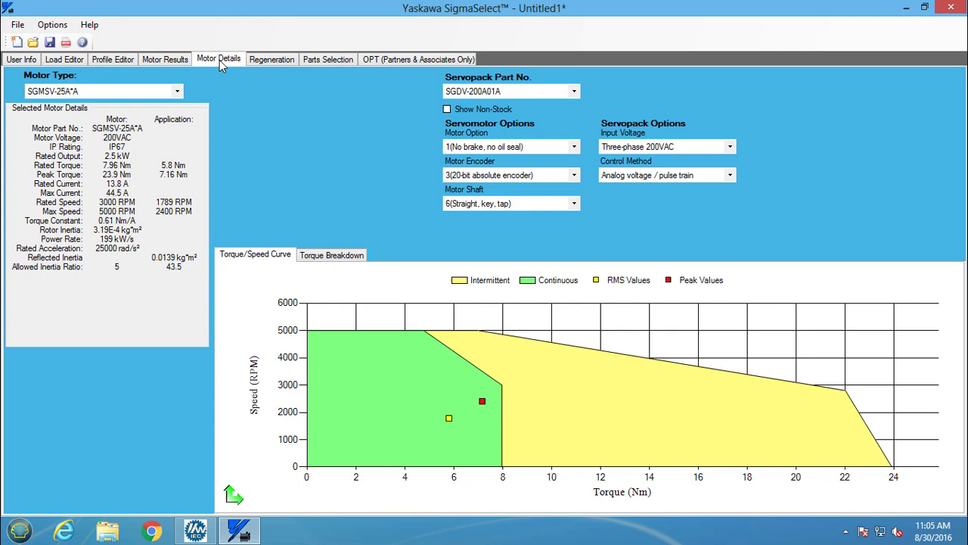
mouse_move(182, 466)
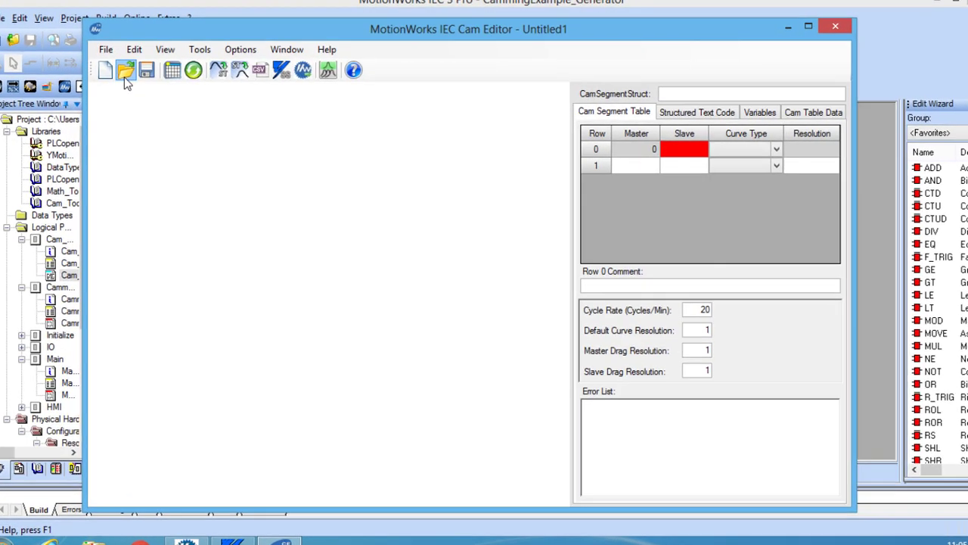
Step: Load ExampleCam.mce into the Cam Editor, then return to SigmaSelect
click(126, 70)
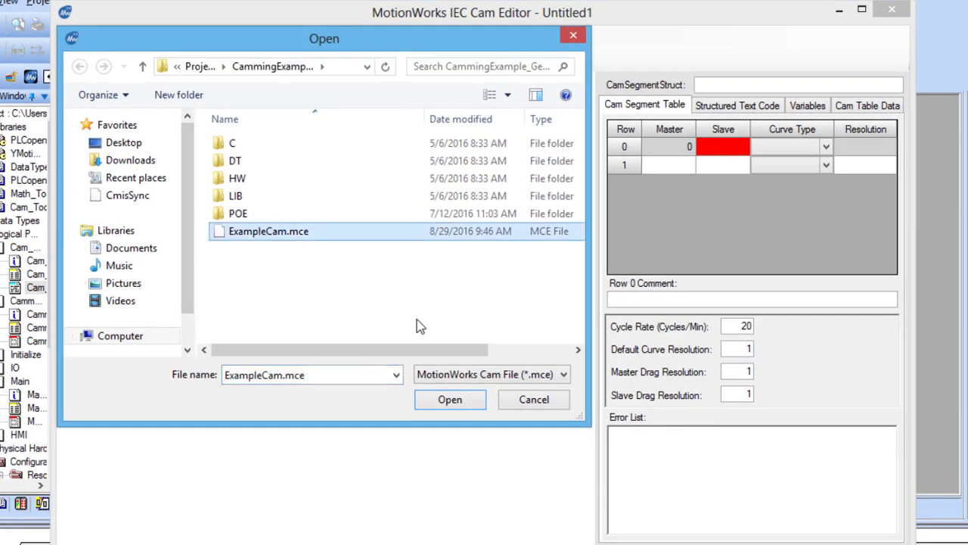
click(450, 400)
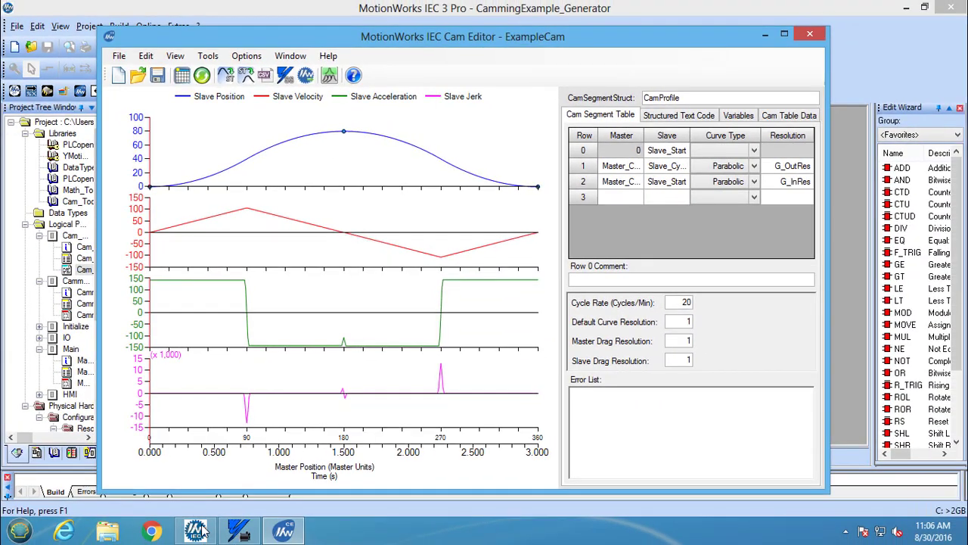
click(239, 529)
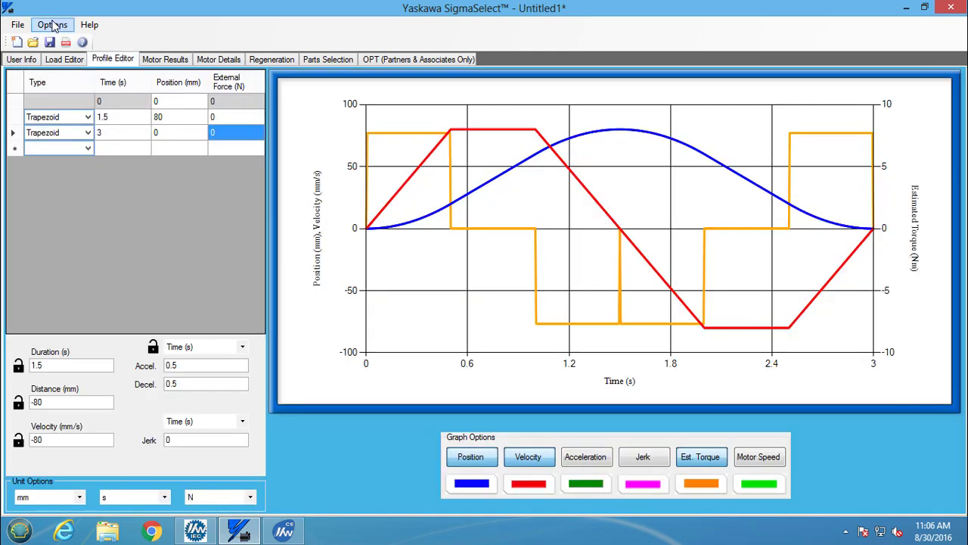
Step: Choose Import Profile from the profile table menu and show the CamEditor link options
click(52, 24)
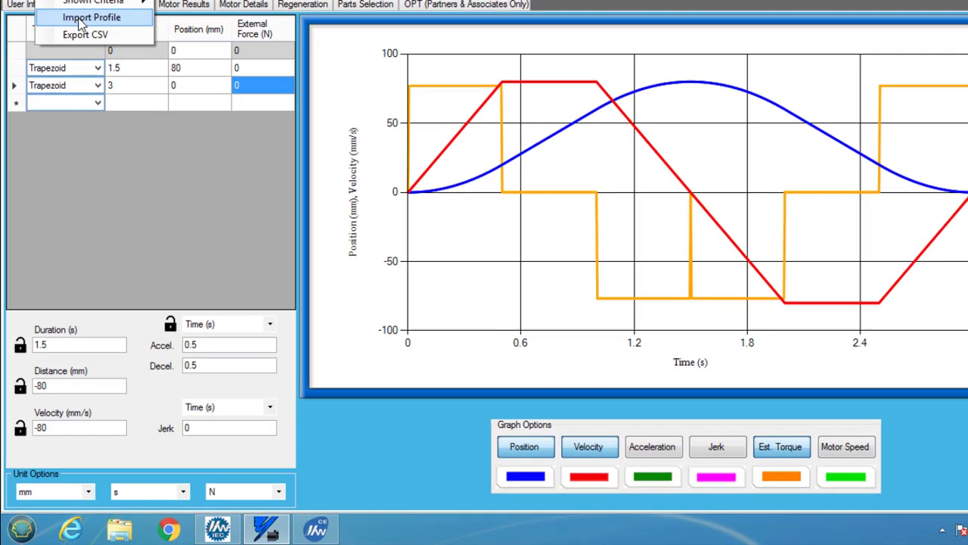
click(91, 18)
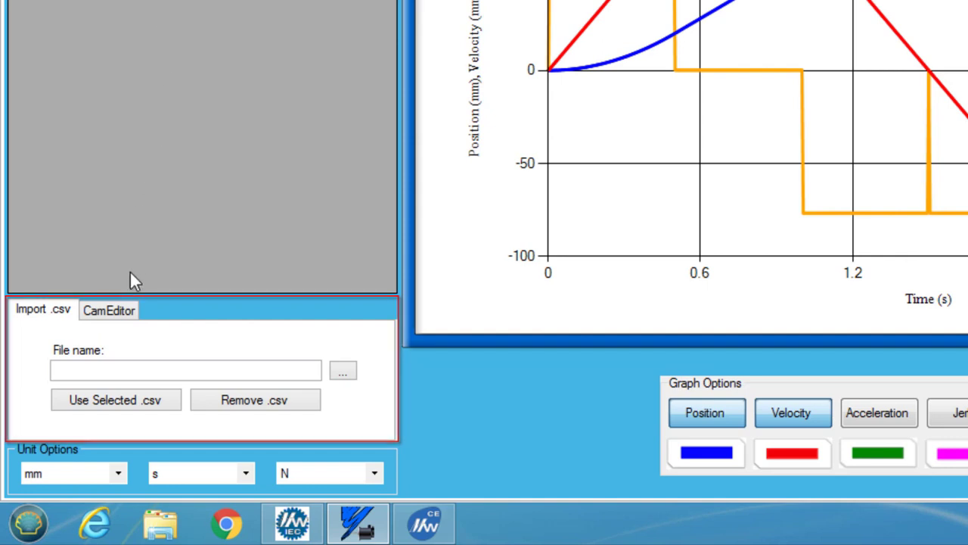
click(109, 310)
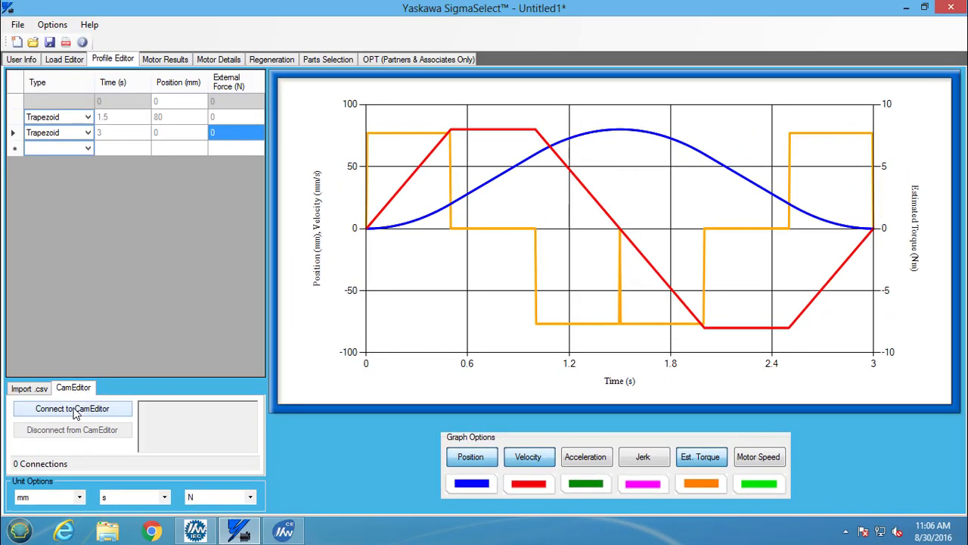
Step: Connect SigmaSelect to the Cam Editor so the ExampleCam profile can be sent across
click(72, 408)
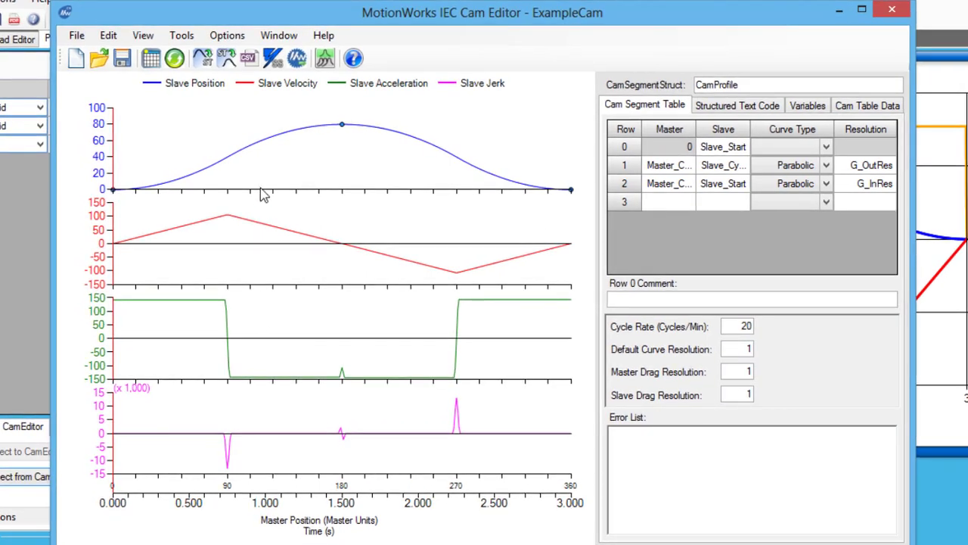
mouse_move(272, 57)
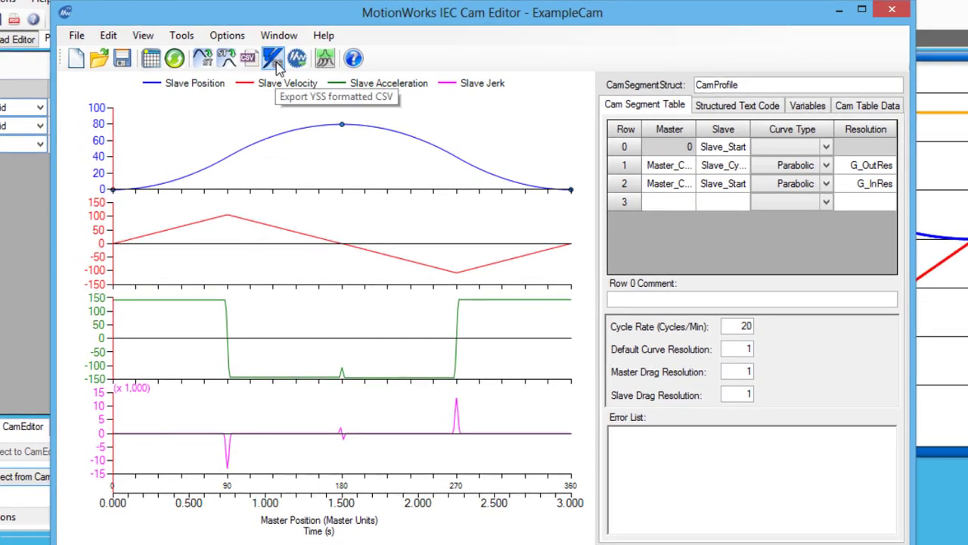
mouse_move(378, 53)
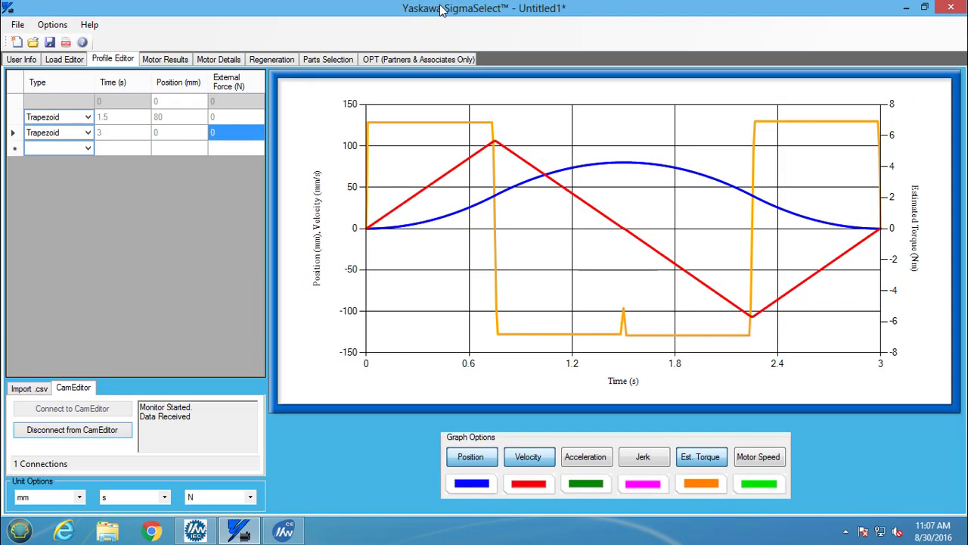
Step: View Motor Results for the imported cam profile and the SGMSV-25A*A details
click(165, 59)
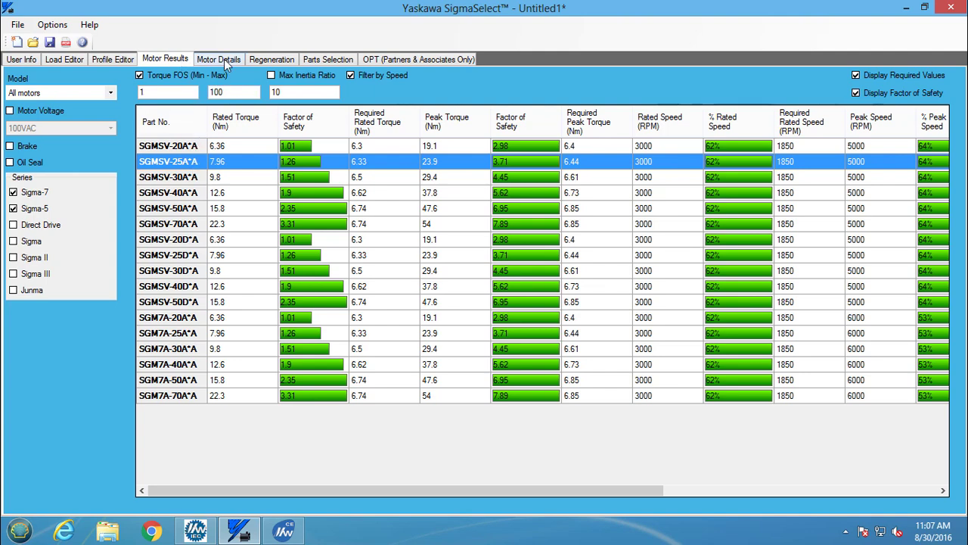
click(218, 59)
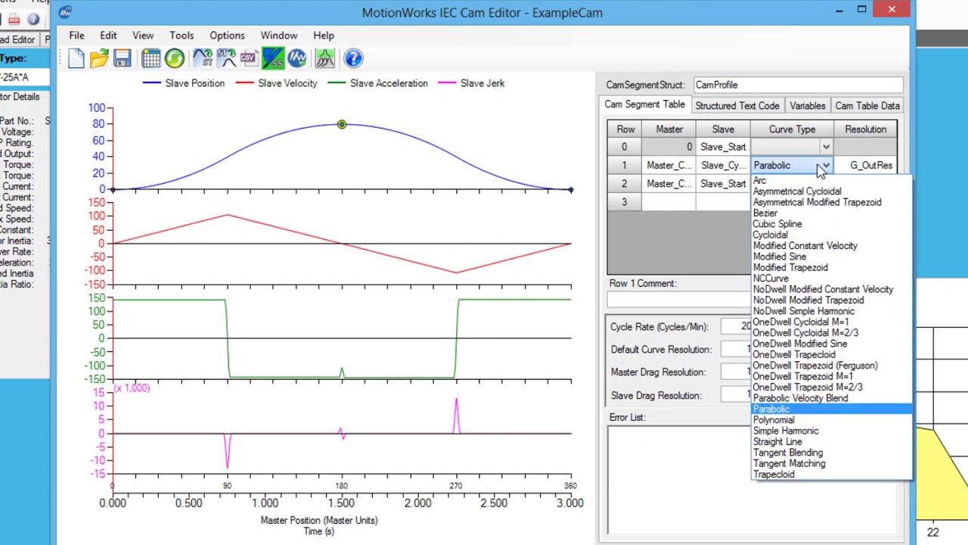
Step: Pick a different curve type for cam table row 1 so SigmaSelect regraphs the profile
click(775, 419)
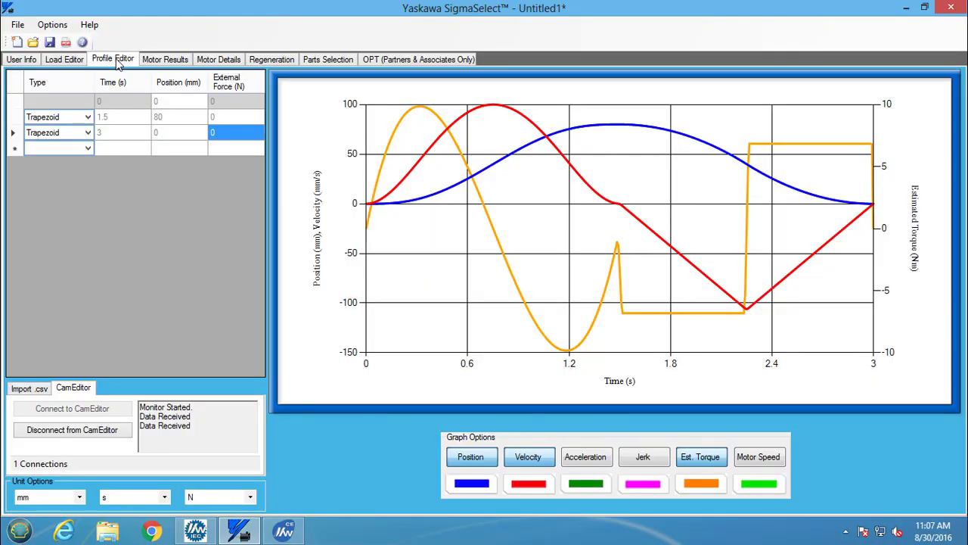
mouse_move(165, 59)
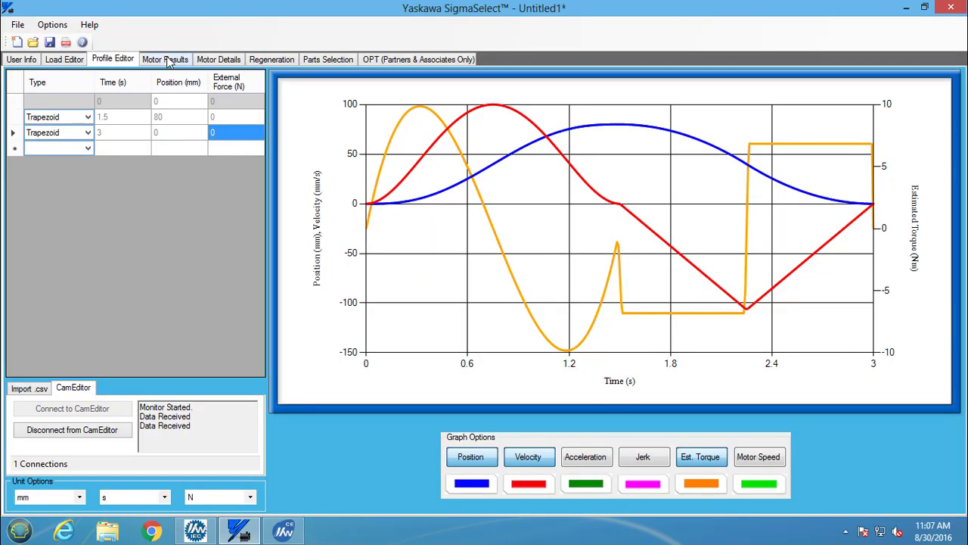
click(165, 59)
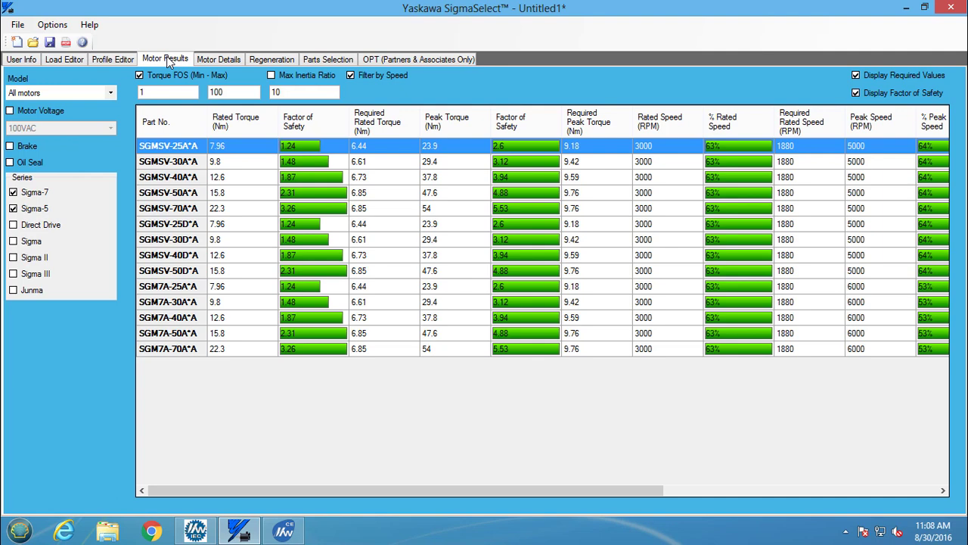
click(218, 59)
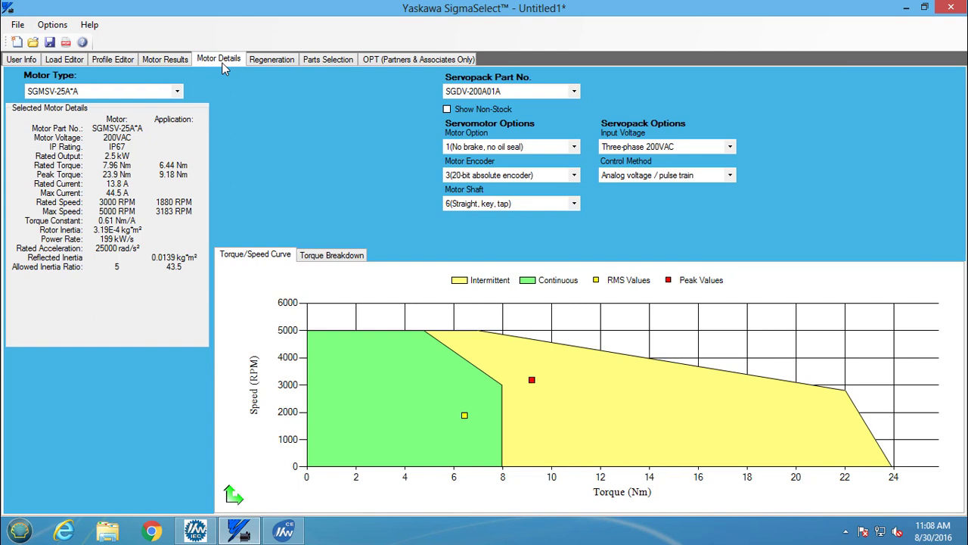
click(532, 380)
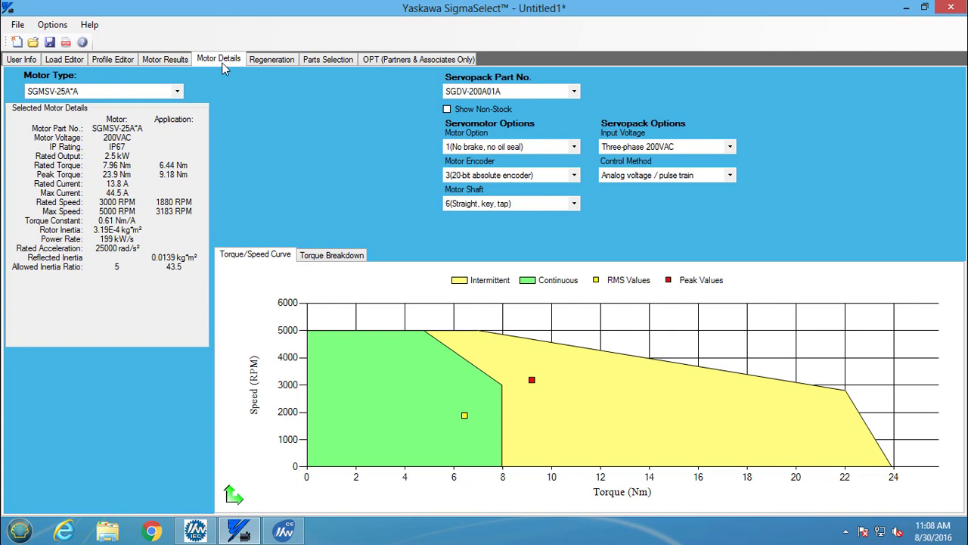
click(112, 59)
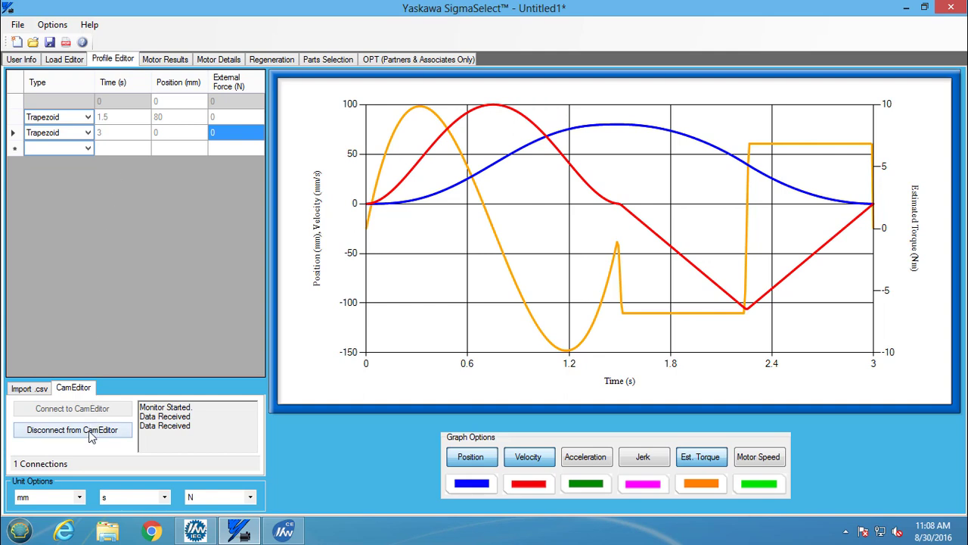
Step: Disconnect SigmaSelect from the Cam Editor via the CamEditor tab button
click(72, 430)
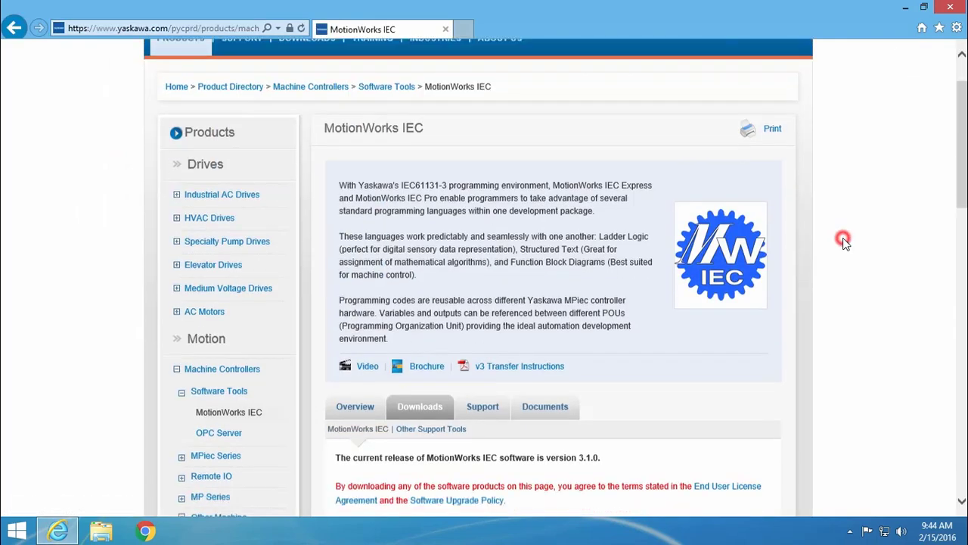
Step: Scroll to the Downloads section showing the MotionWorks IEC v3.1.0 and v3.0.3 releases table
scroll(down, 3)
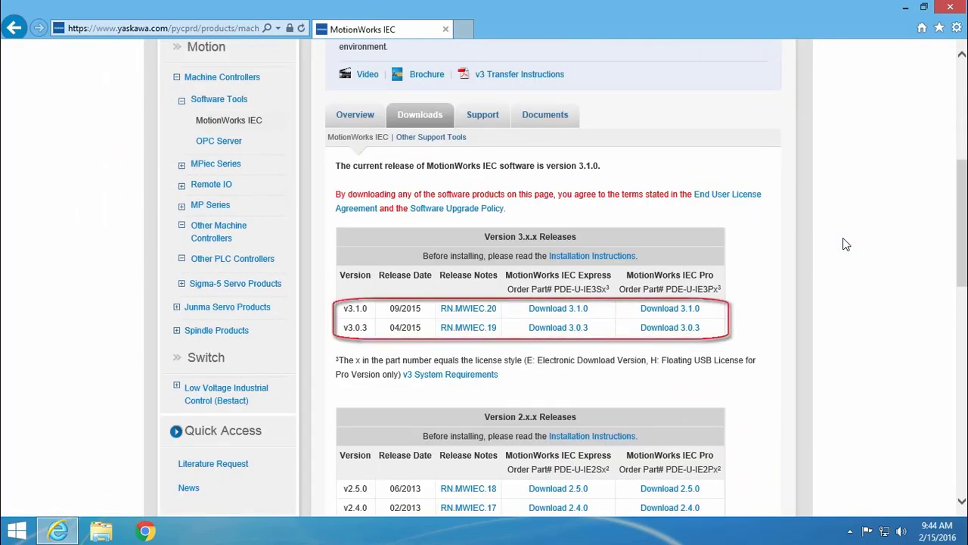